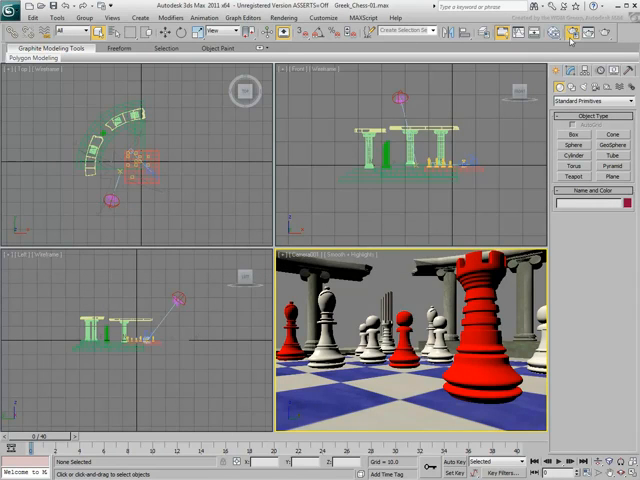
Render a test frame of the chess scene from Render Setup.
left_click(572, 36)
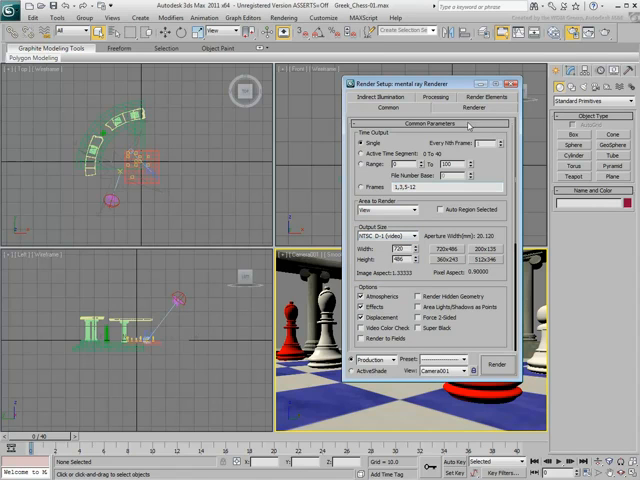
left_click(496, 364)
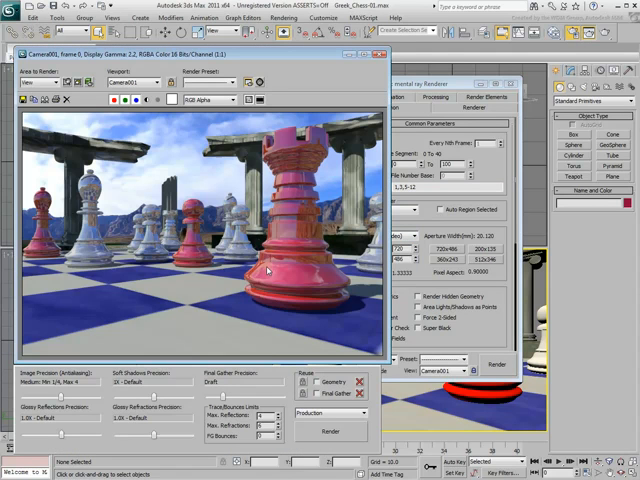
mouse_move(244, 290)
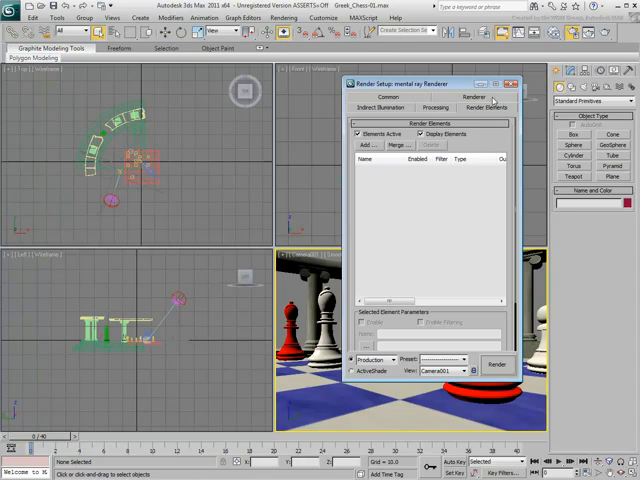
mouse_move(406, 216)
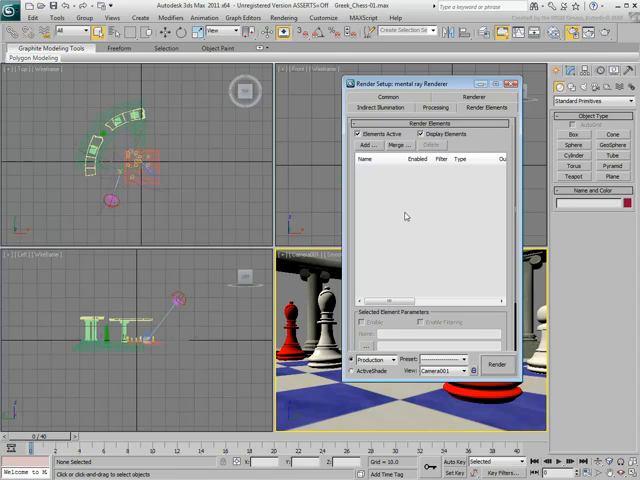
Add Diffuse and Lighting render elements, both enabled, and adjust the Lighting options.
left_click(364, 144)
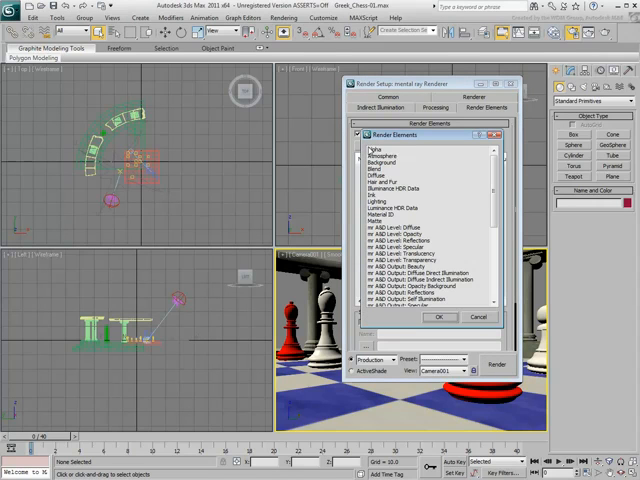
left_click(384, 176)
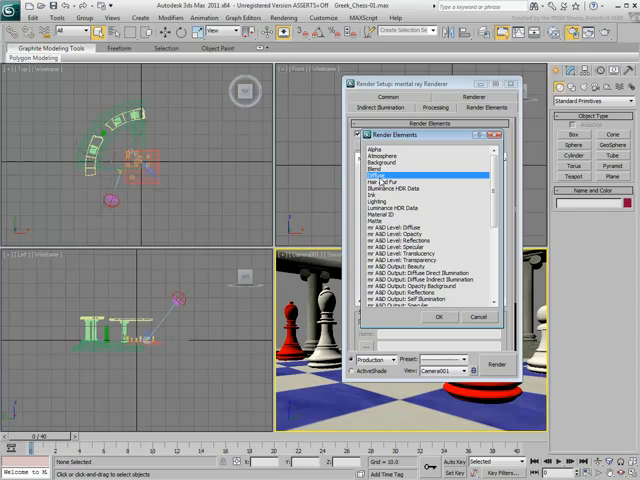
left_click(440, 316)
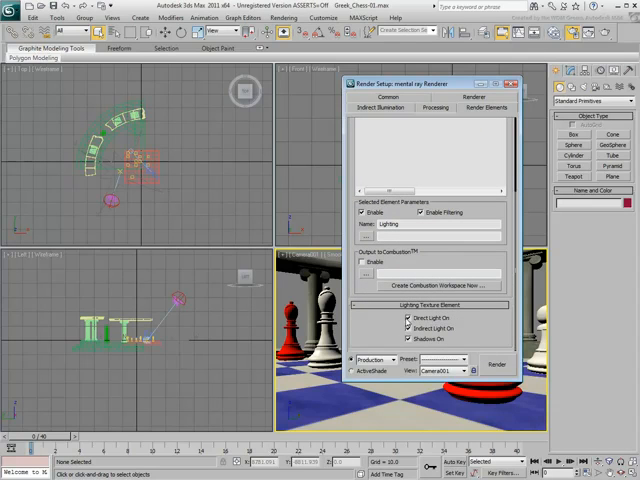
left_click(408, 316)
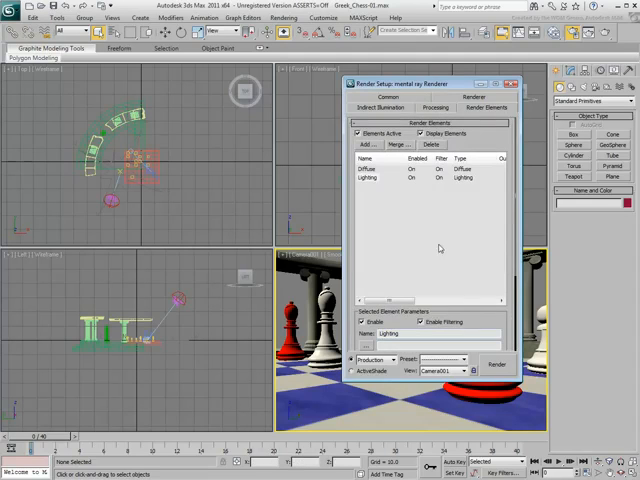
Add Background and Matte elements and choose which scene objects the matte includes.
left_click(364, 144)
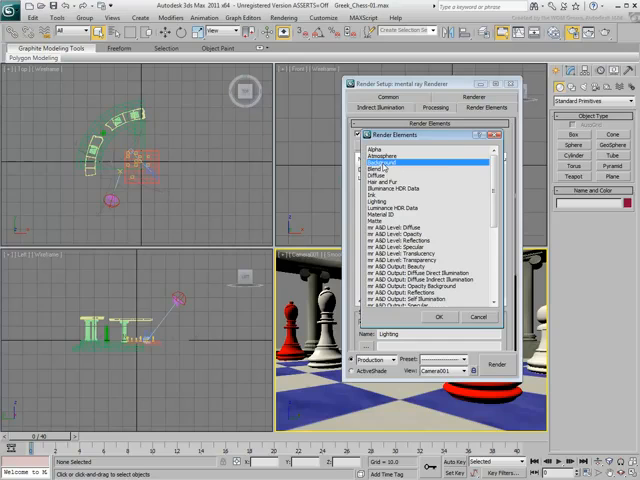
left_click(440, 316)
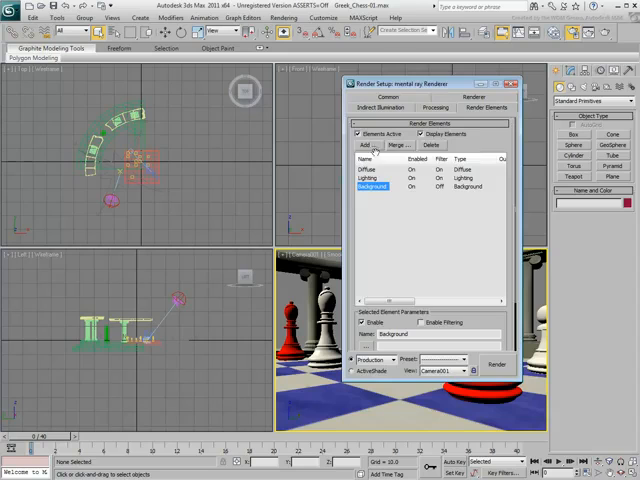
left_click(368, 144)
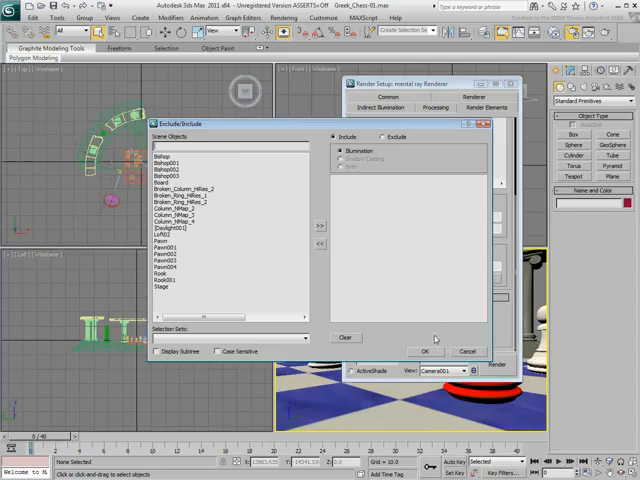
left_click(160, 272)
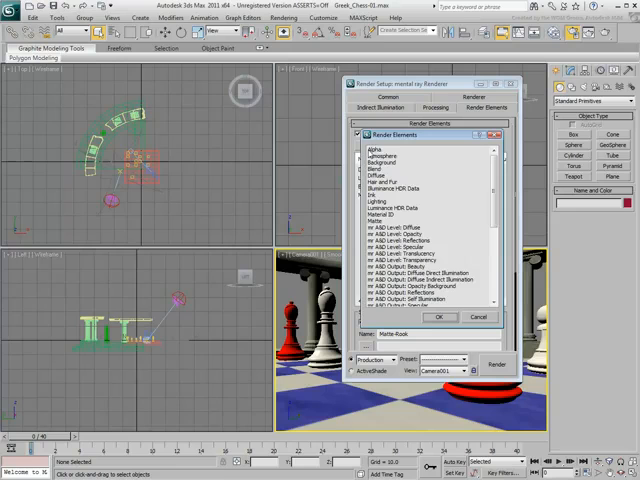
Add a Reflection element and a mental ray shader element to the list.
scroll("down", 3)
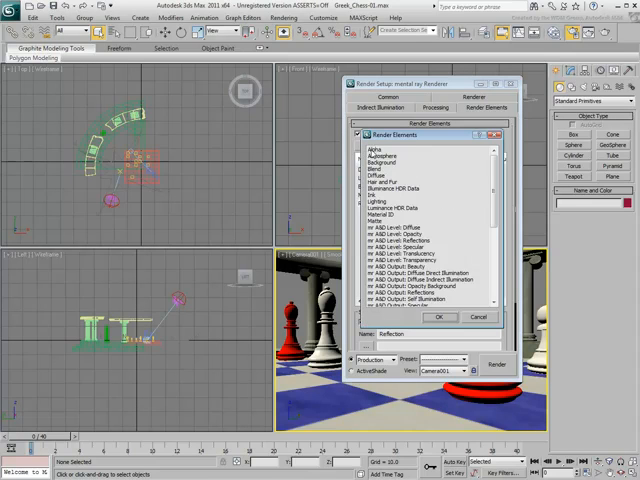
scroll("down", 3)
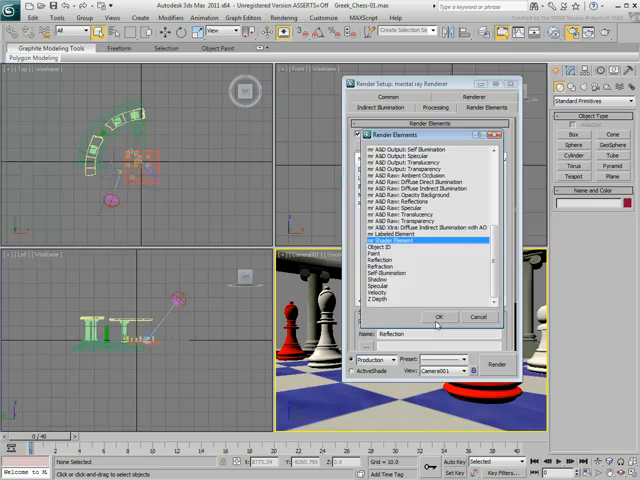
left_click(440, 316)
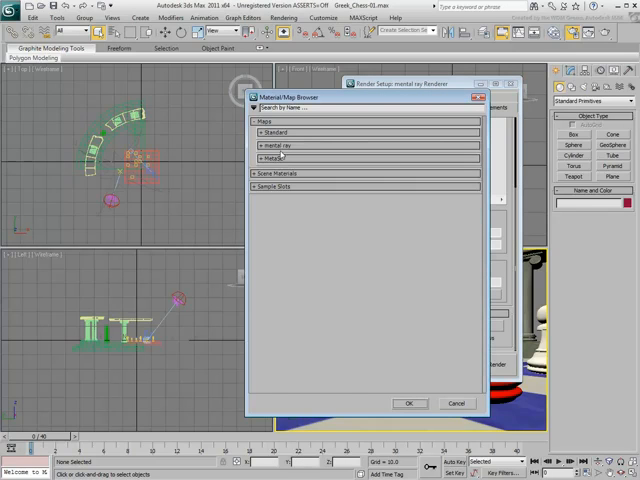
Assign an Ambient/Reflective Occlusion shader as an instance to the mental ray shader element.
left_click(274, 144)
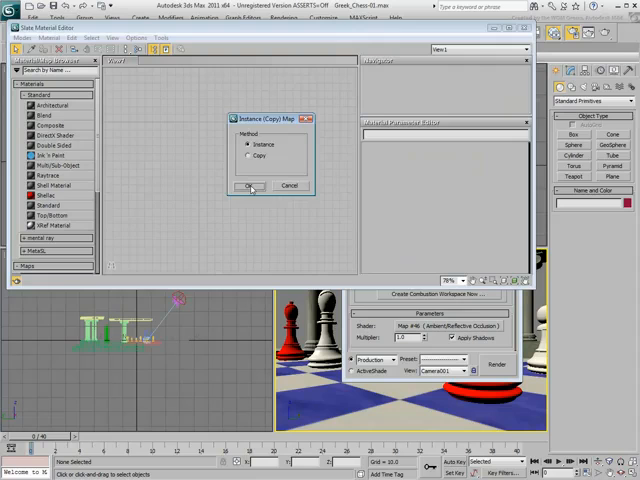
left_click(248, 186)
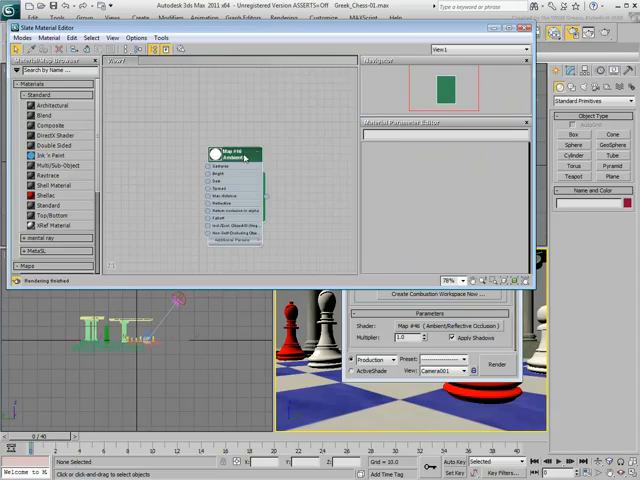
left_click(230, 156)
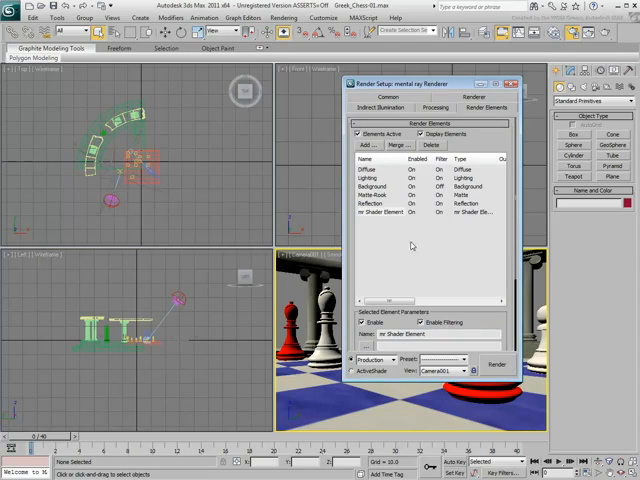
Add a Z Depth element at the end of the render element list.
left_click(370, 144)
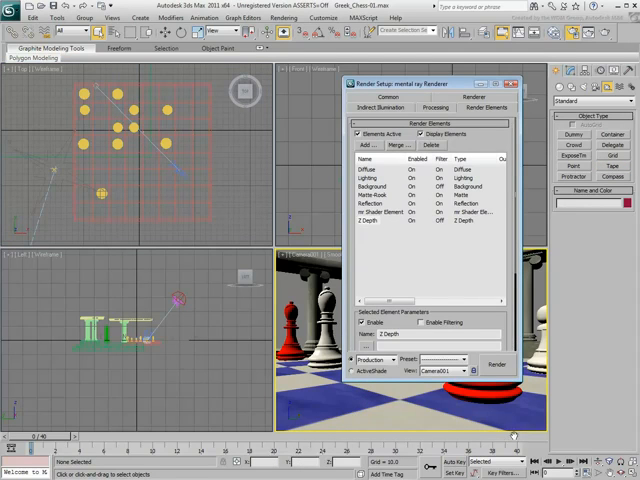
Bring up the render output file chooser from the Common settings.
left_click(382, 106)
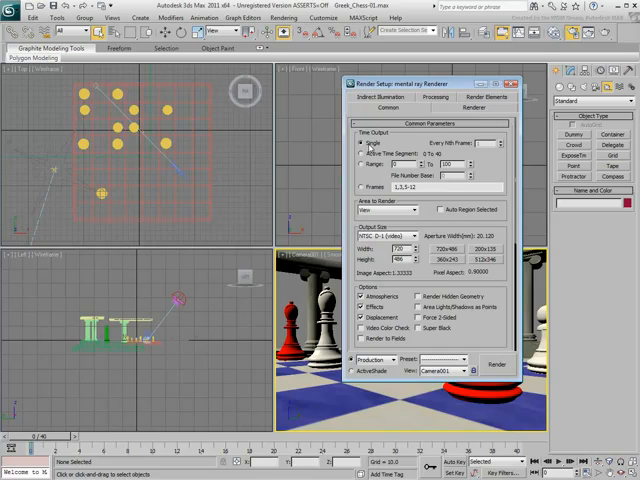
left_click(364, 154)
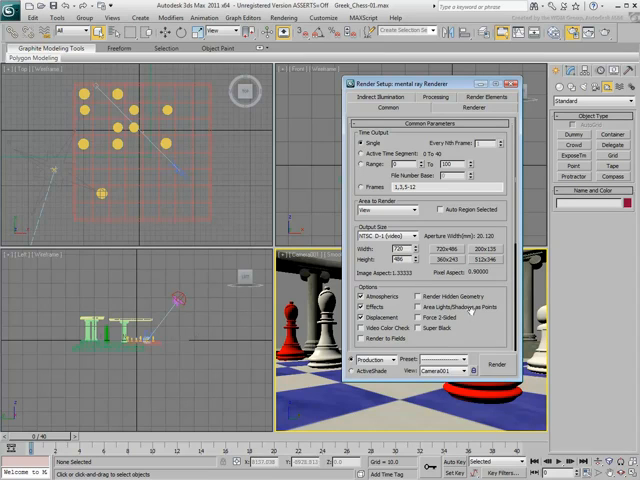
scroll("down", 3)
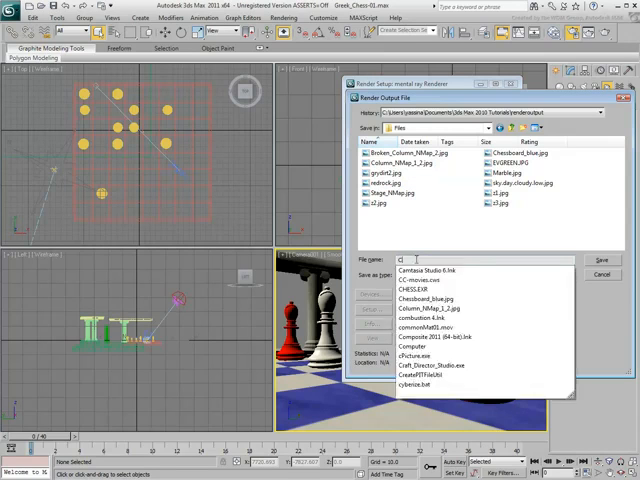
Name the render output CHESS and save it as an OpenEXR image.
type("CHESS.EXR")
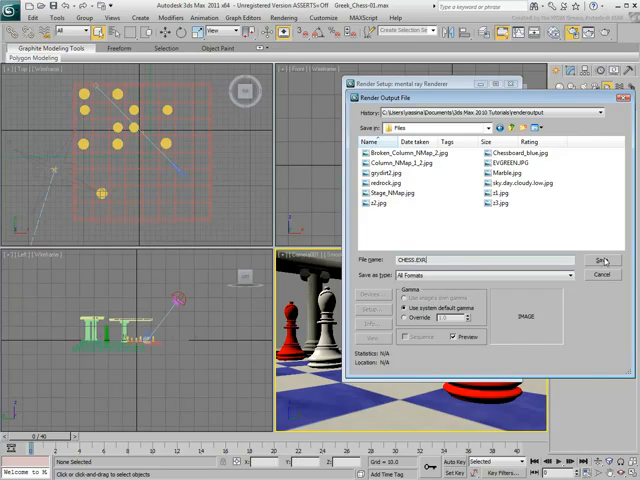
left_click(604, 260)
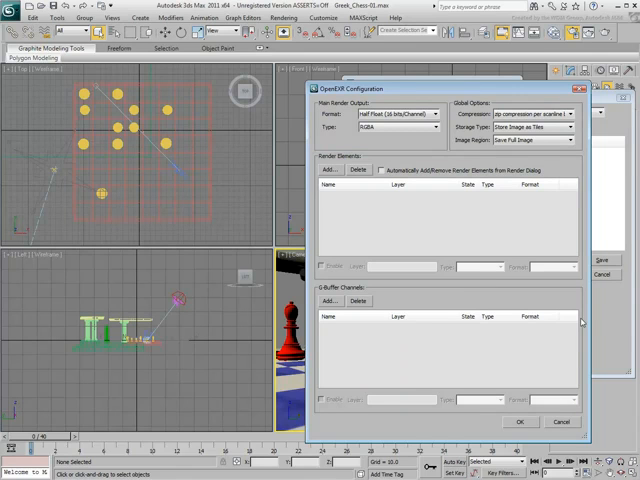
mouse_move(384, 170)
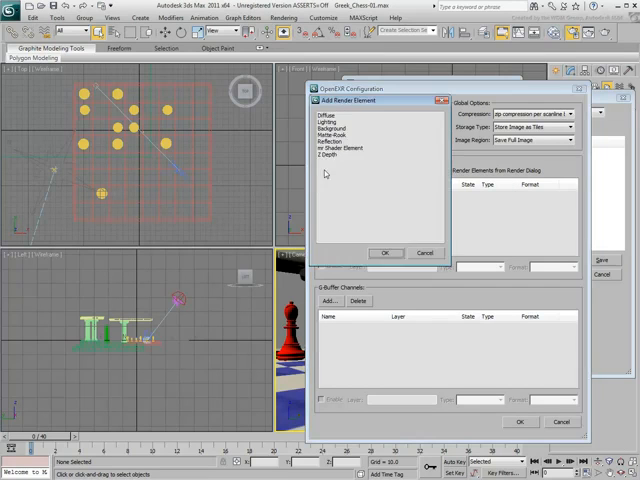
Add every render element as a channel of the CHESS OpenEXR file and confirm.
left_click(340, 130)
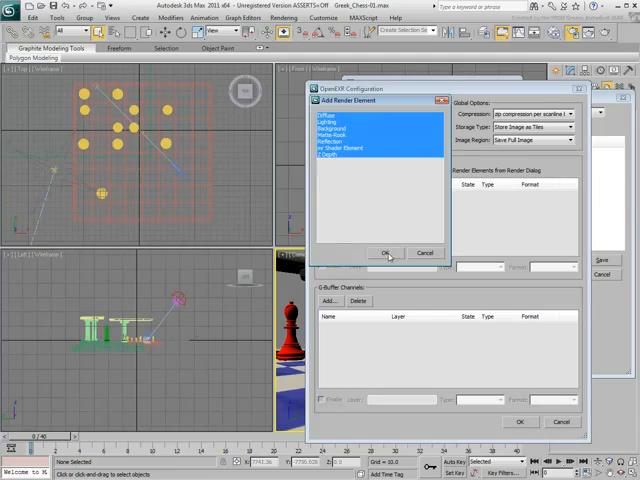
left_click(386, 252)
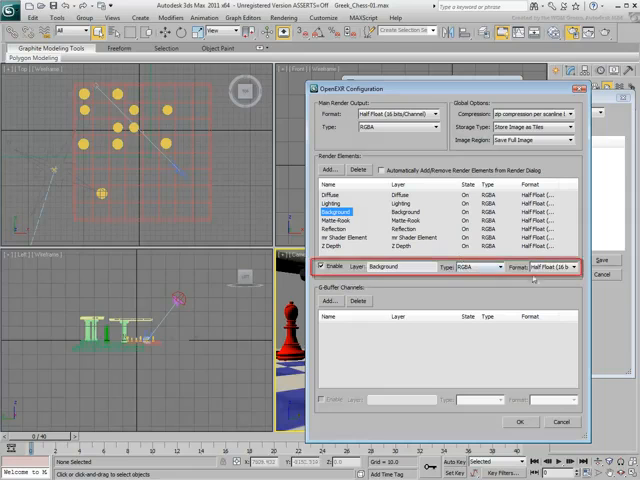
left_click(322, 266)
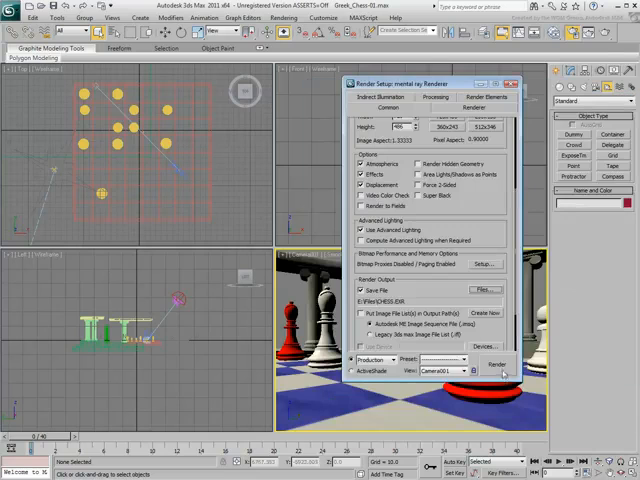
Start the final render to the multi-channel CHESS OpenEXR file.
left_click(500, 364)
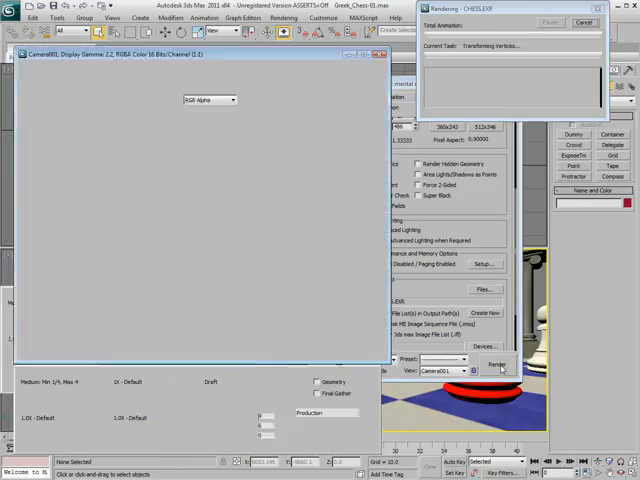